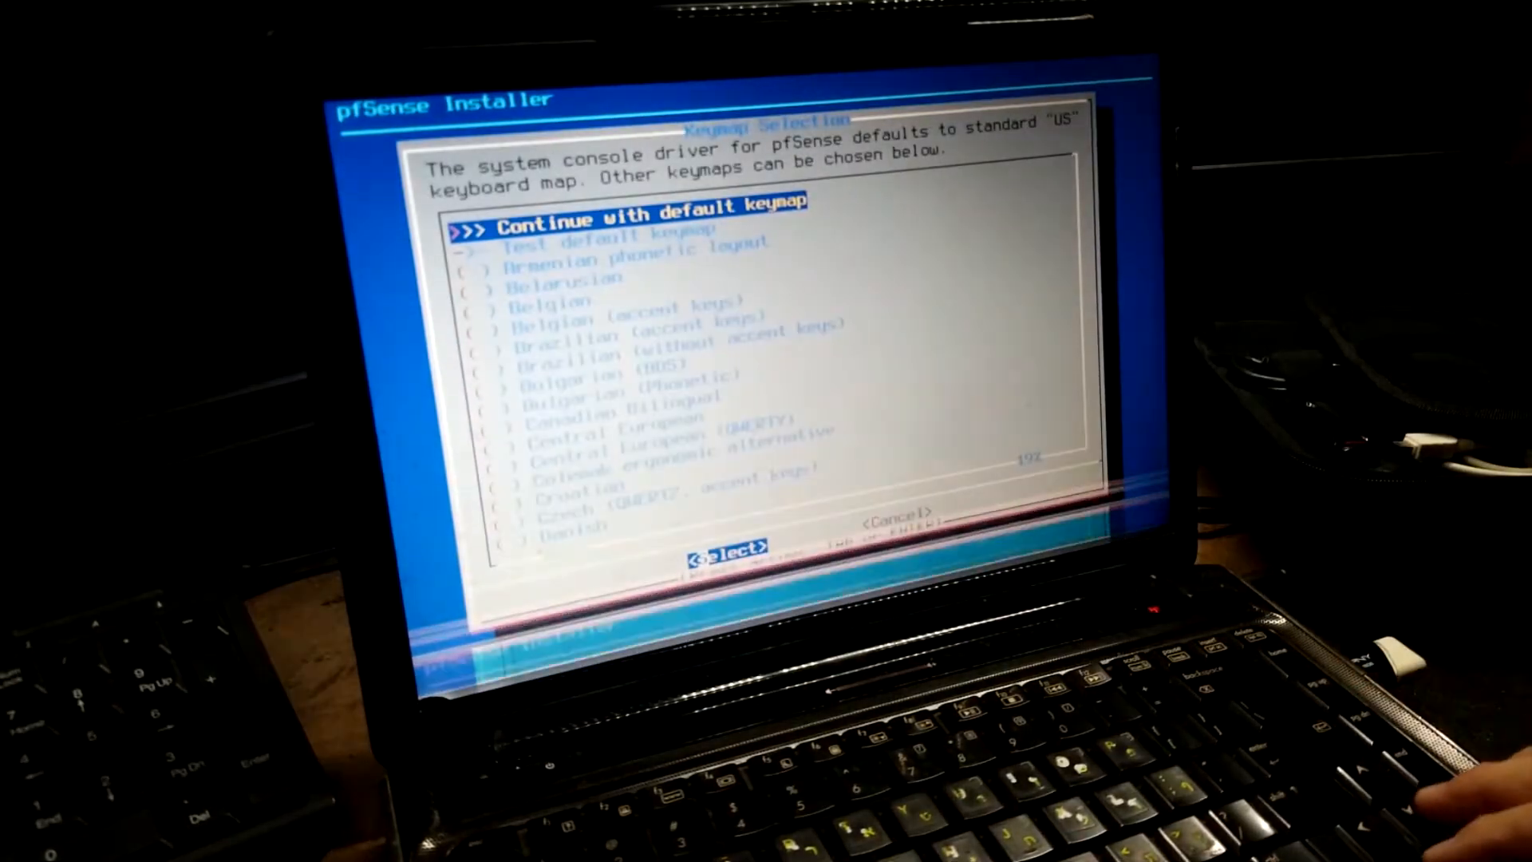
Keep the default keymap and pick the stripe (no redundancy) ZFS layout
key("enter")
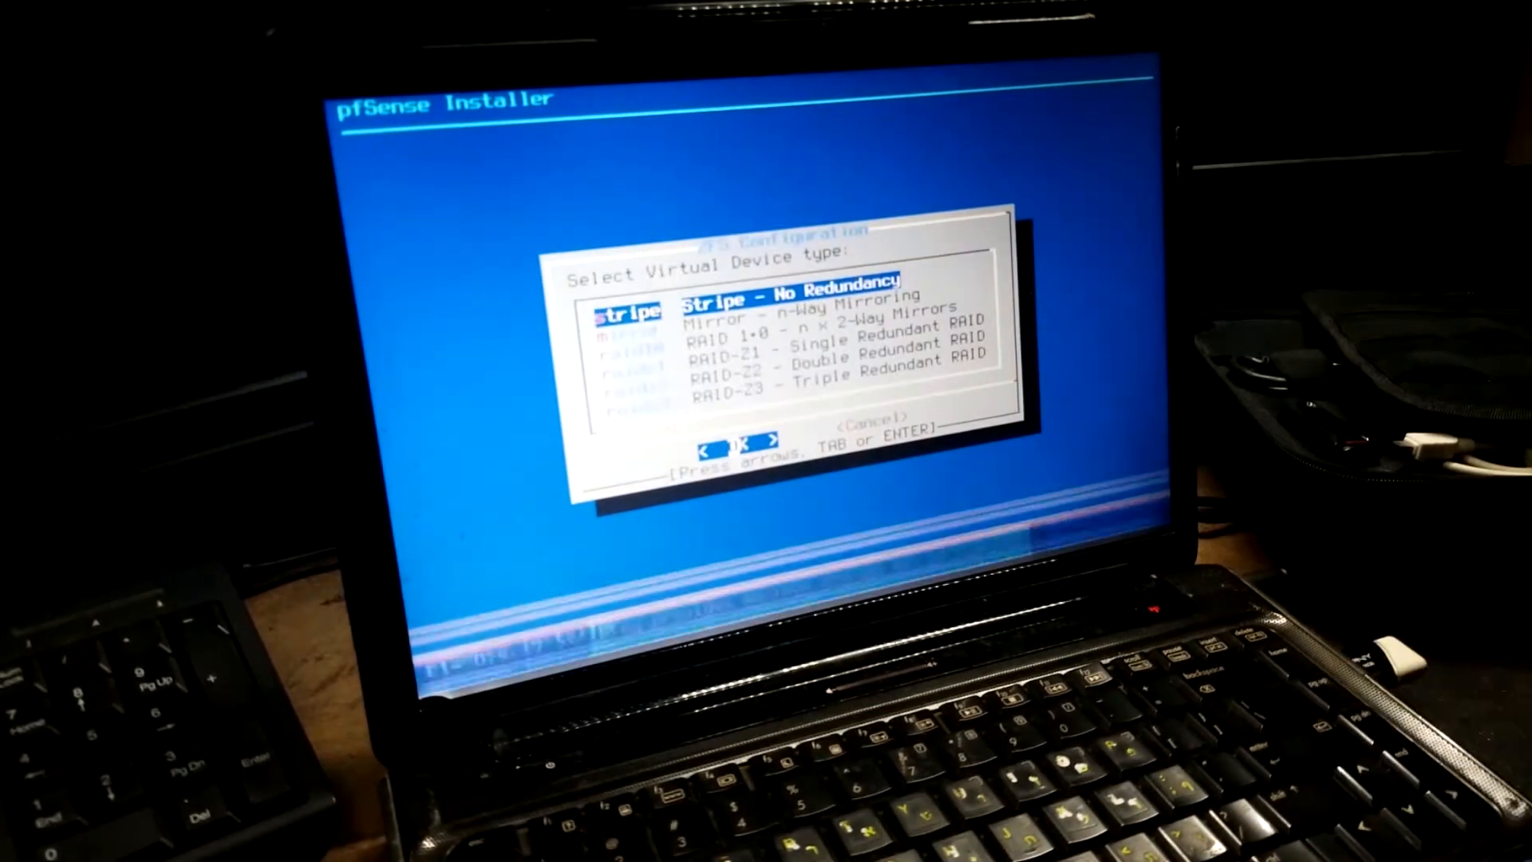
key("enter")
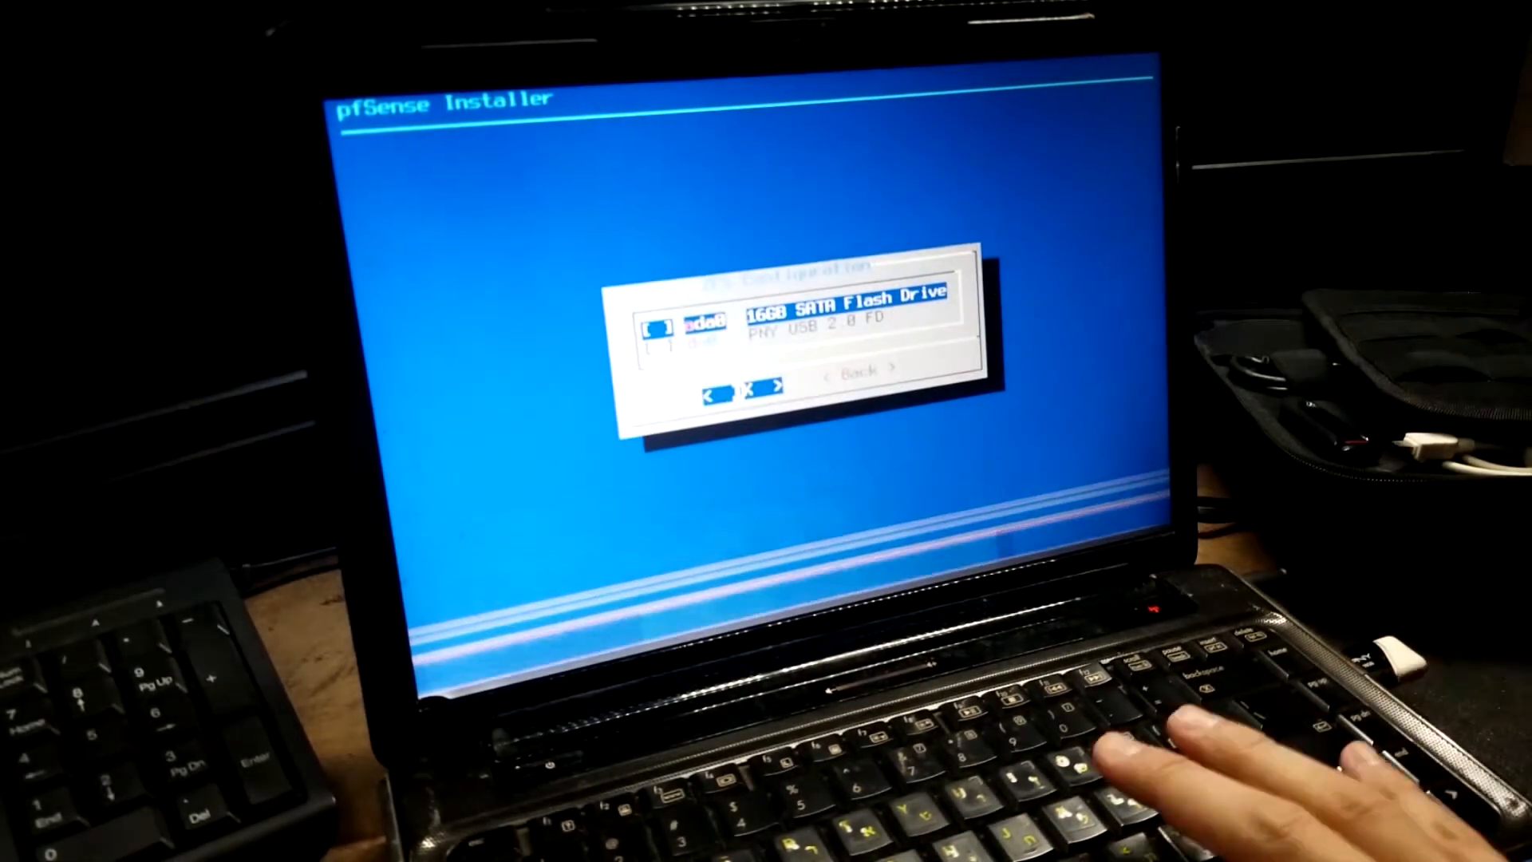